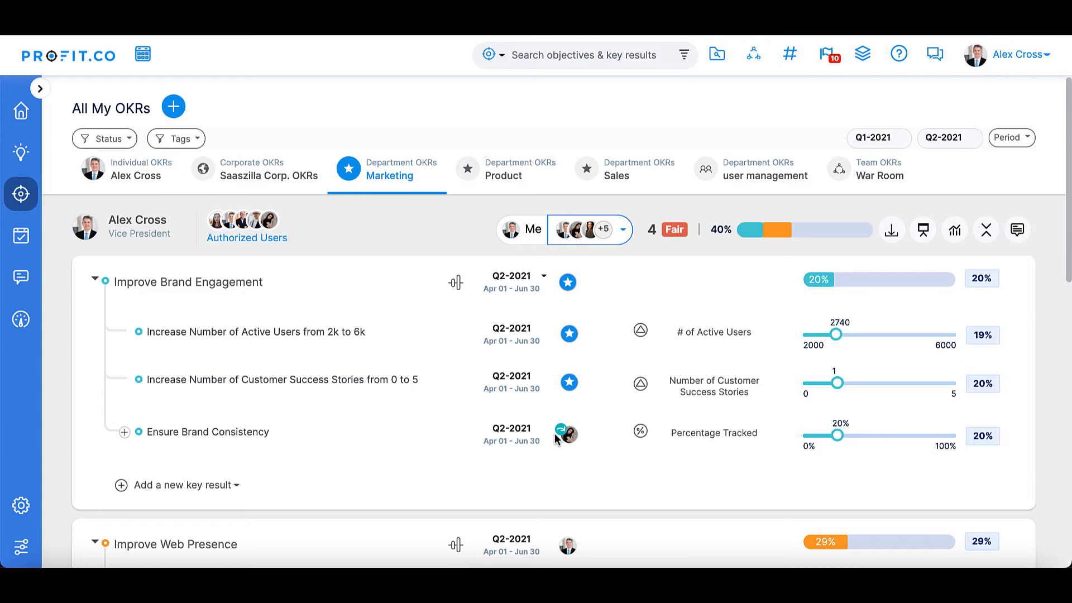
pyautogui.moveTo(41, 507)
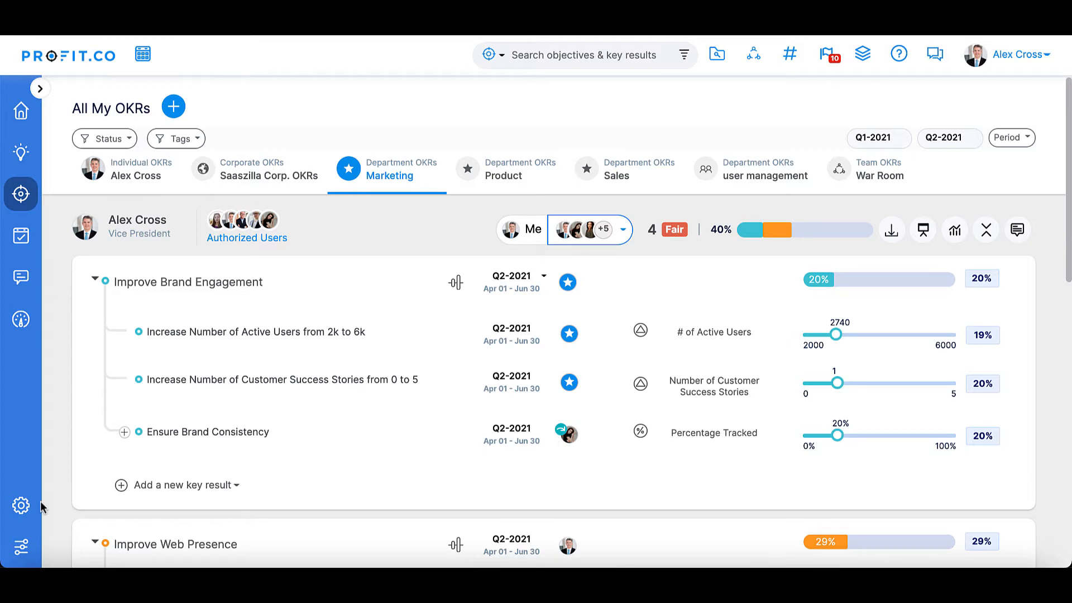
# - Open the OKR settings page showing the Approval Flows section from the Settings gear
pyautogui.click(20, 506)
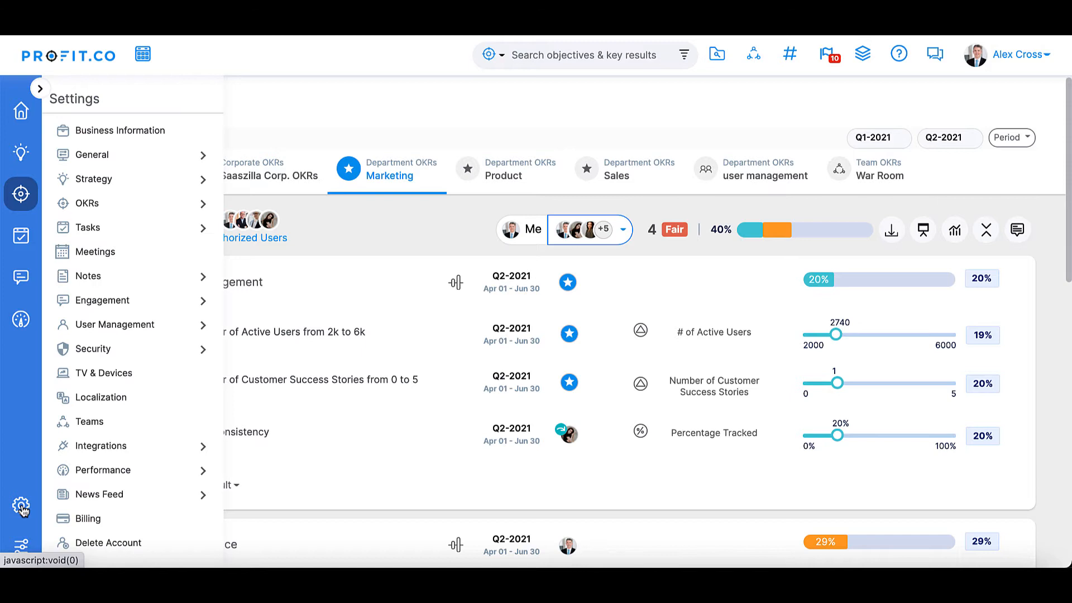
pyautogui.moveTo(206, 206)
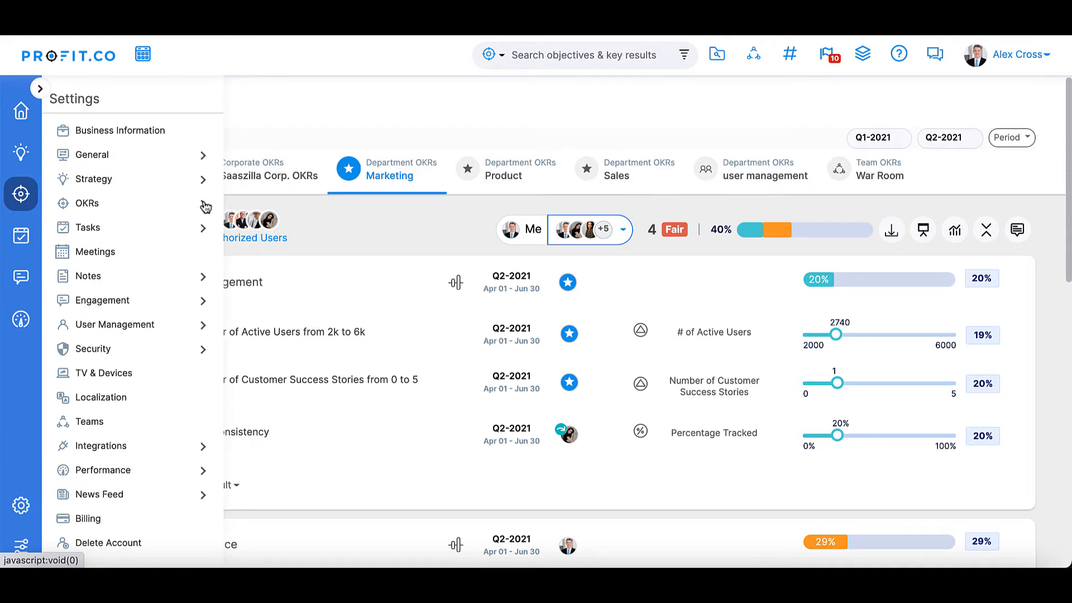
pyautogui.click(88, 203)
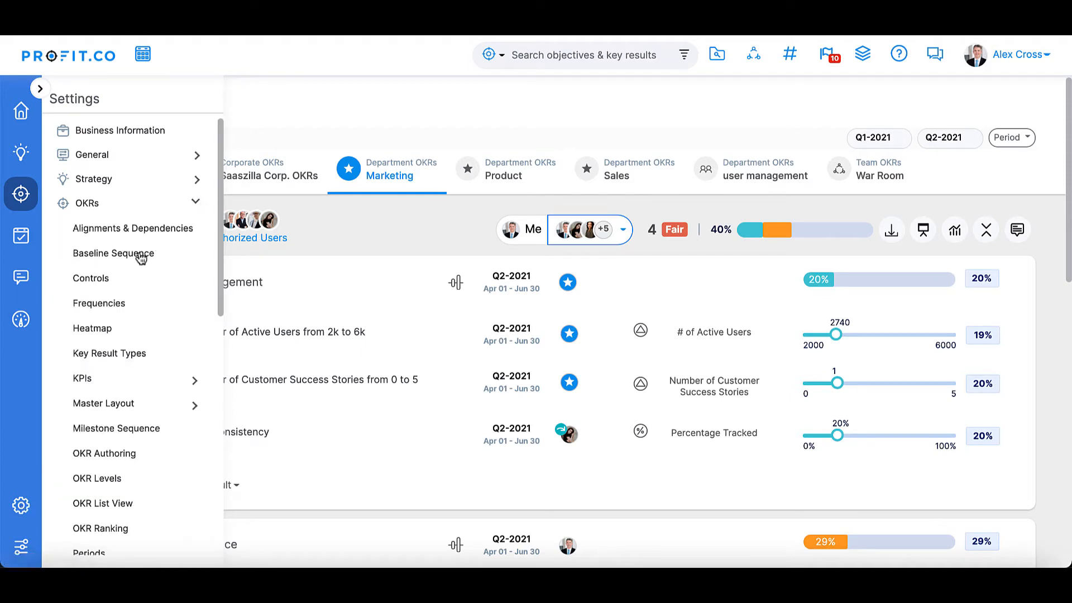
pyautogui.click(91, 277)
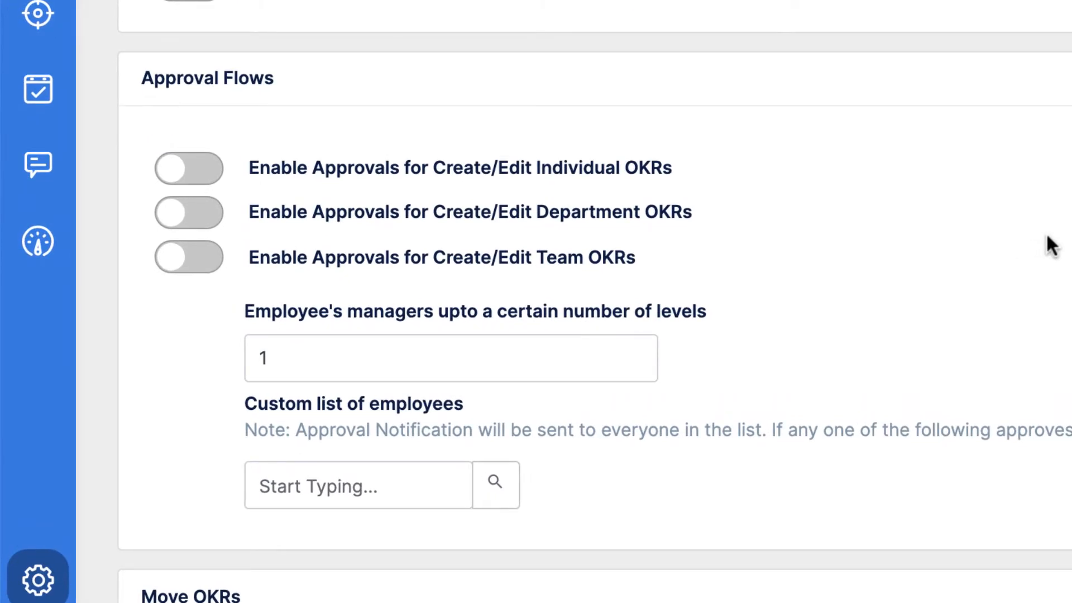
pyautogui.moveTo(233, 181)
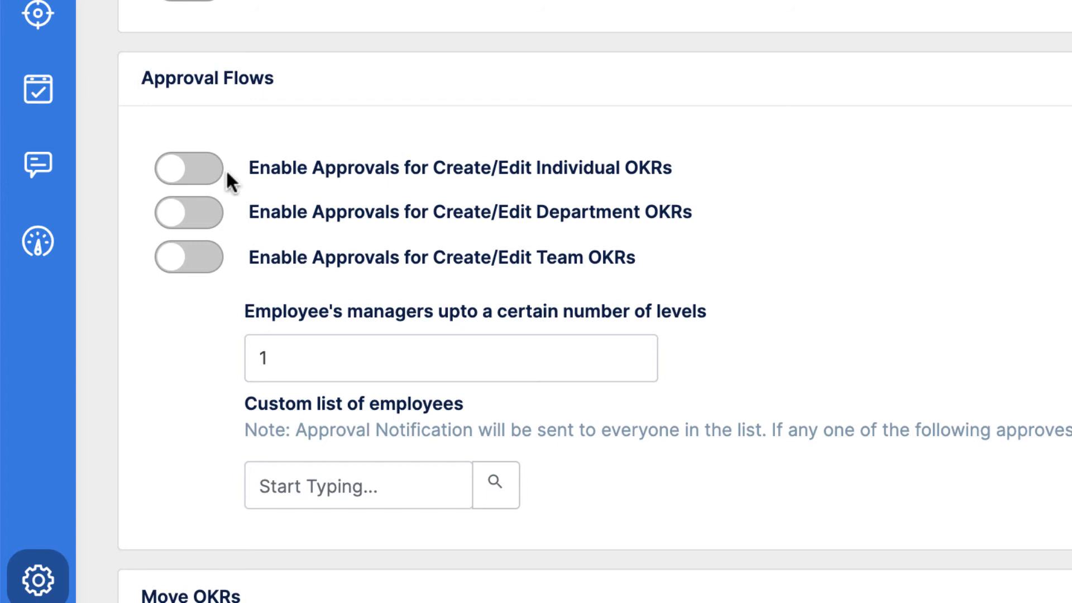
# - Switch on 'Enable Approvals for Create/Edit Individual OKRs' under Approval Flows
pyautogui.click(188, 168)
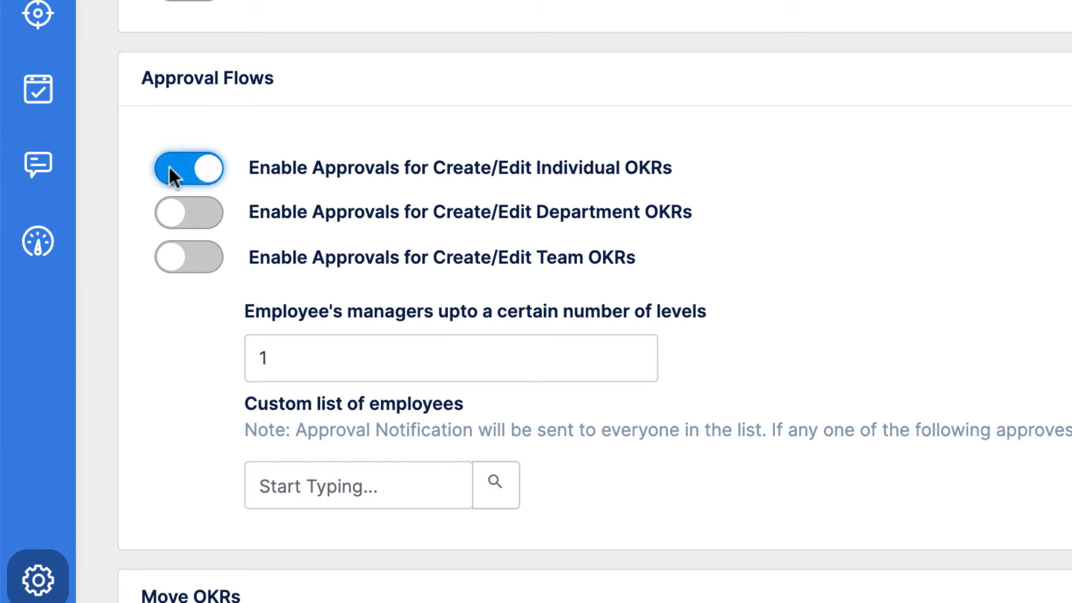
pyautogui.click(450, 358)
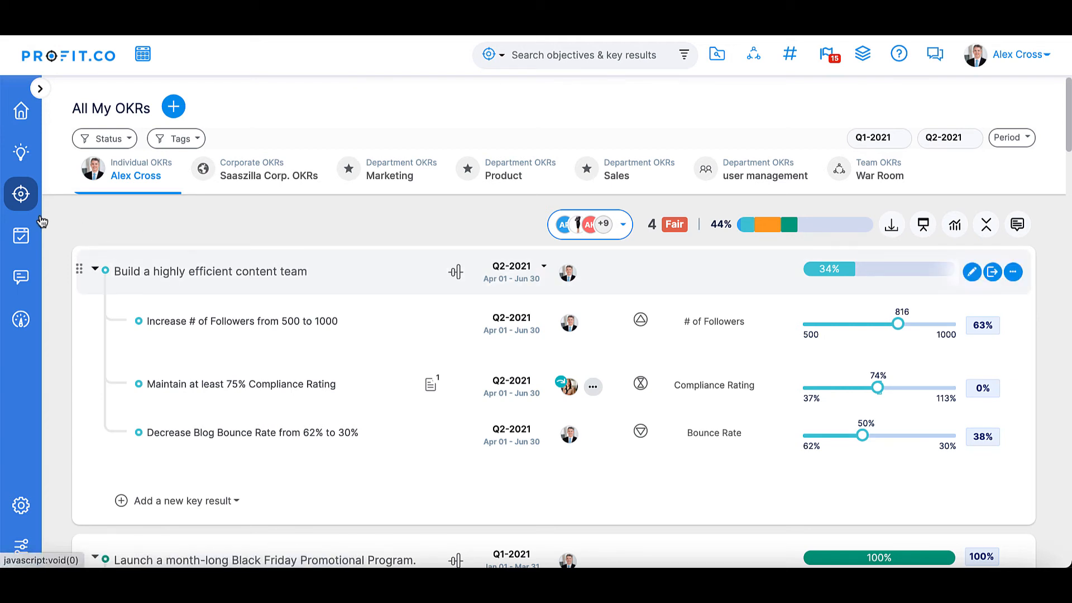
# - Approve 'Boost customer comfortability with our product' from OKRs Pending Approval and check in on Publish 25 Product Tutorial Videos
pyautogui.click(21, 194)
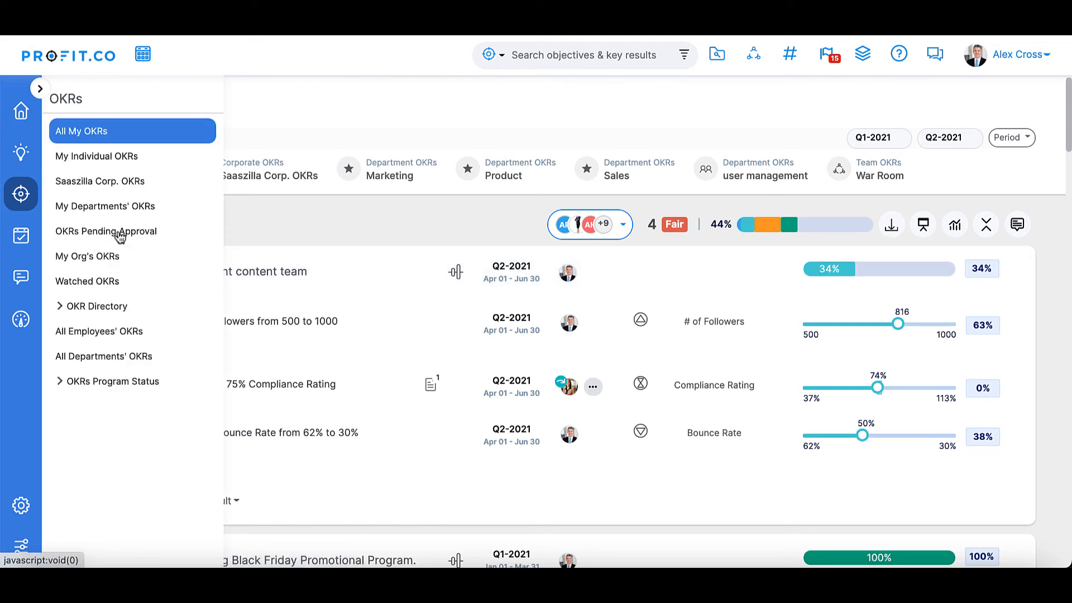
pyautogui.click(106, 231)
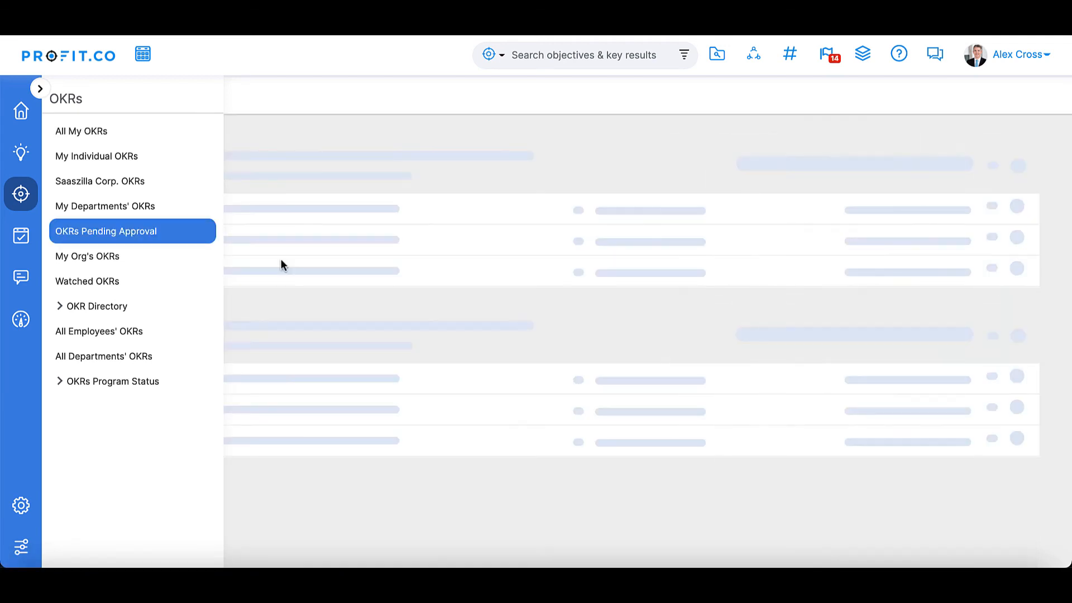
pyautogui.click(106, 231)
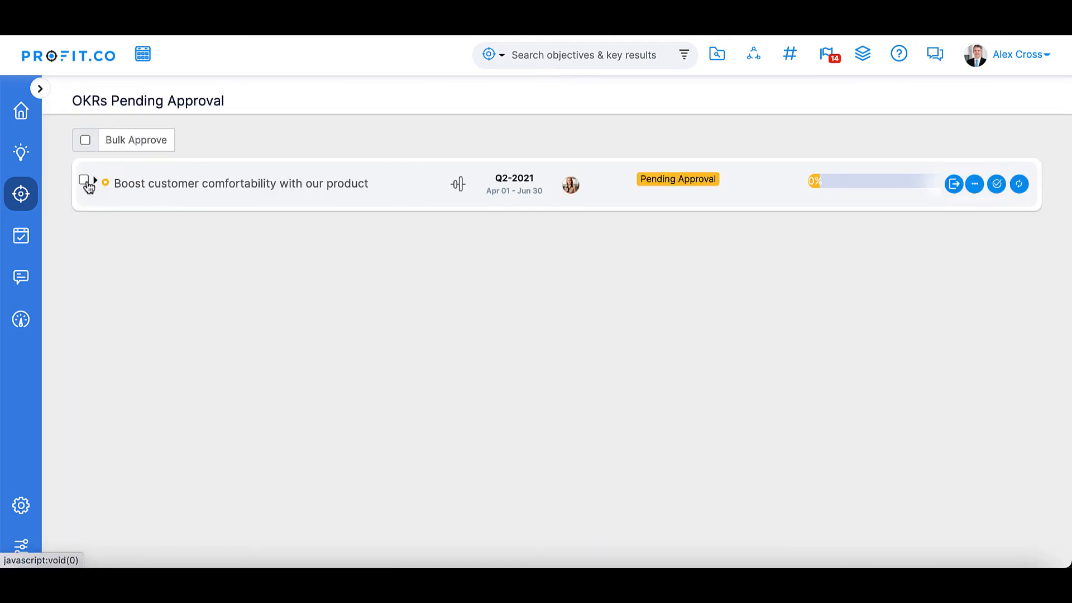
pyautogui.click(91, 184)
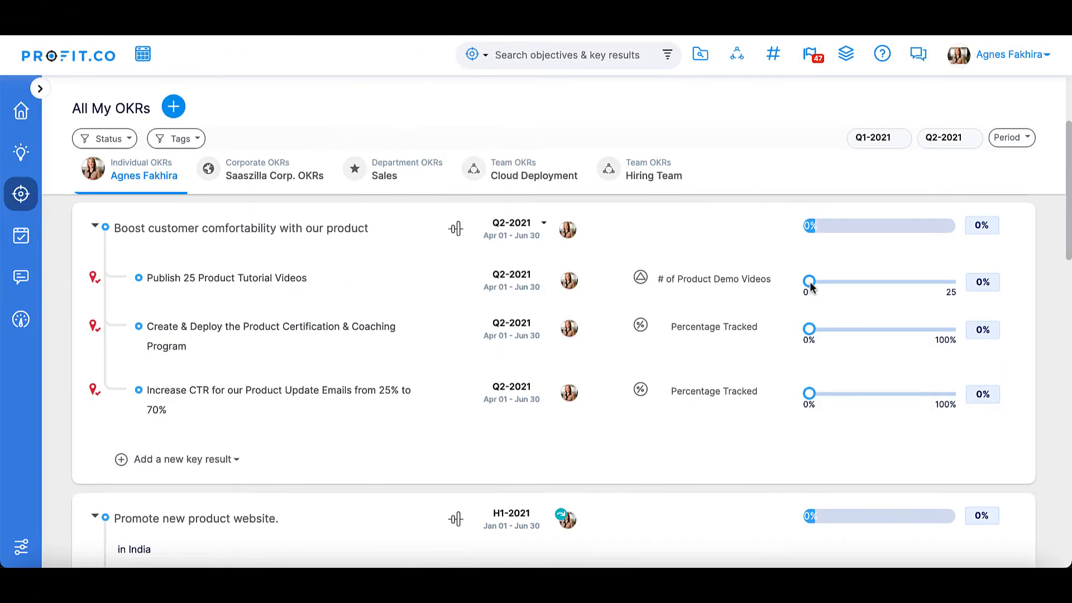
pyautogui.click(809, 281)
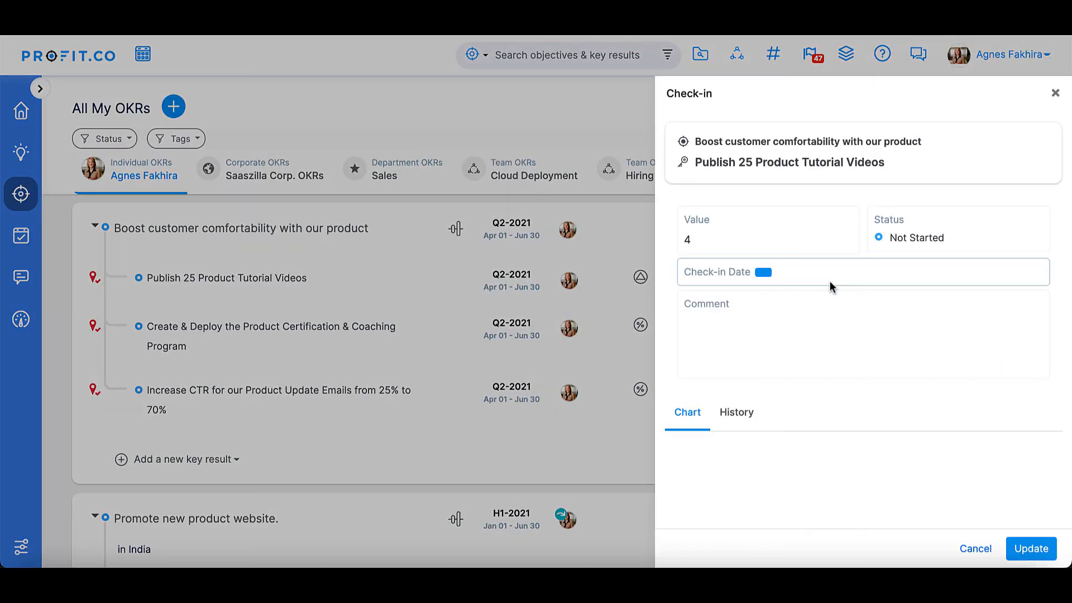